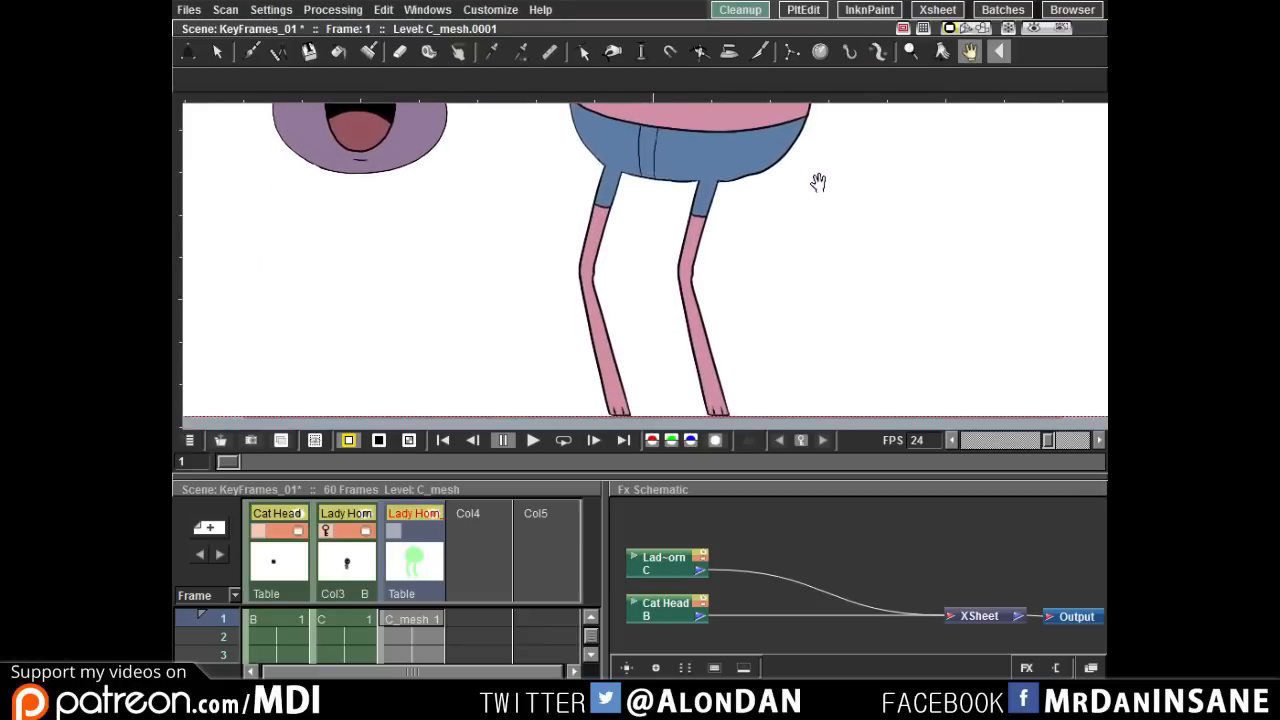
# Select the Skeleton tool in Animate mode to show the leg mesh vertices on frame 1.
pyautogui.click(877, 51)
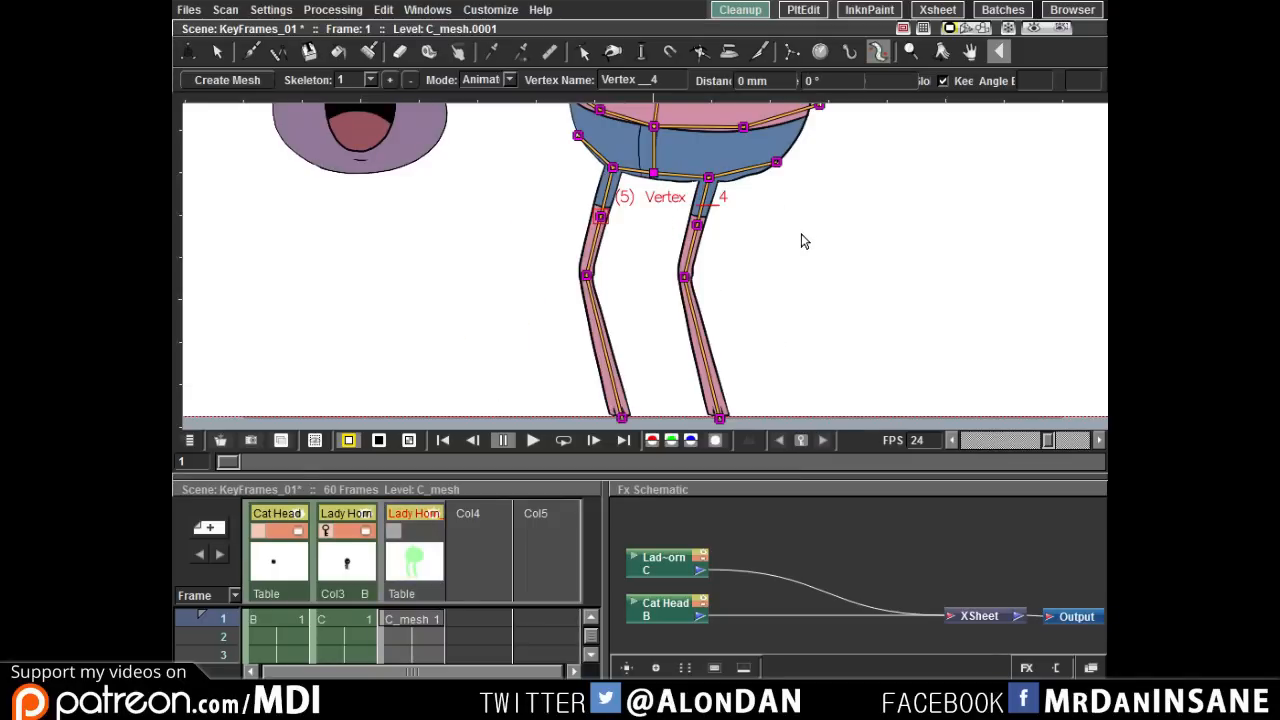
pyautogui.moveTo(806, 247)
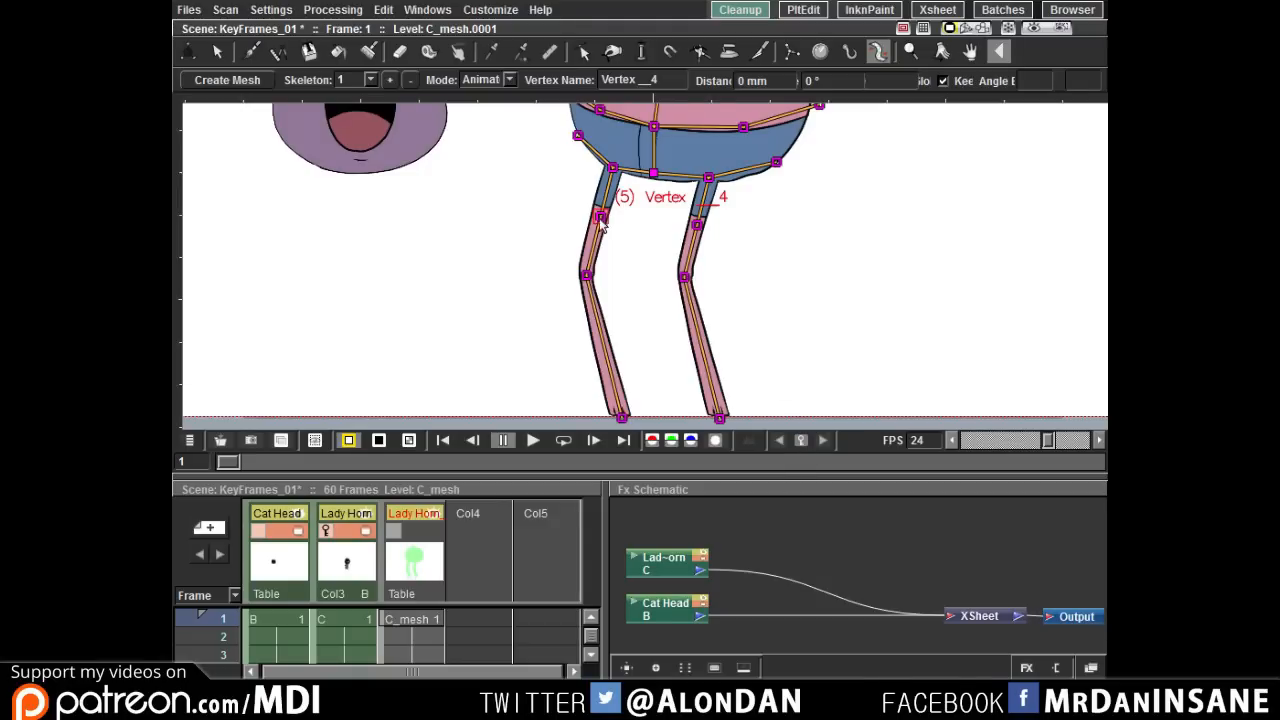
# Drag a leg vertex on frame 10 to swing the creature's foot outward to the left.
pyautogui.moveTo(600, 220); pyautogui.dragTo(515, 220)
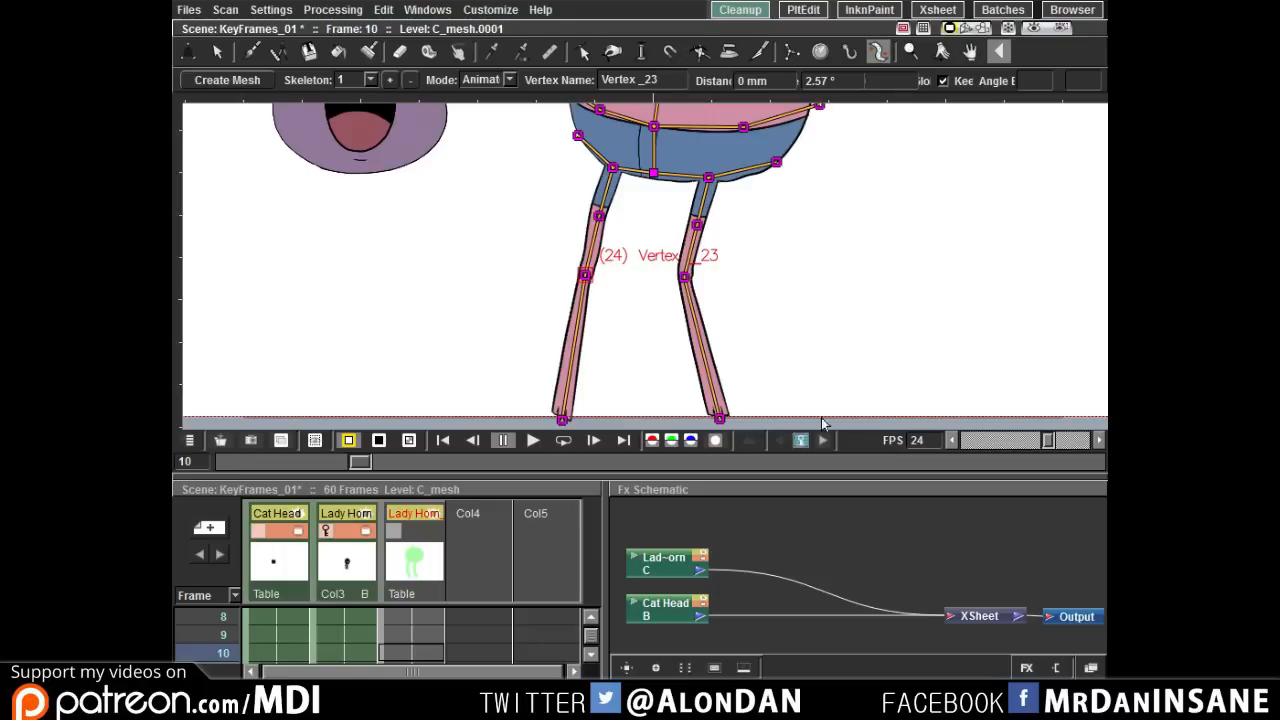
pyautogui.moveTo(845, 306)
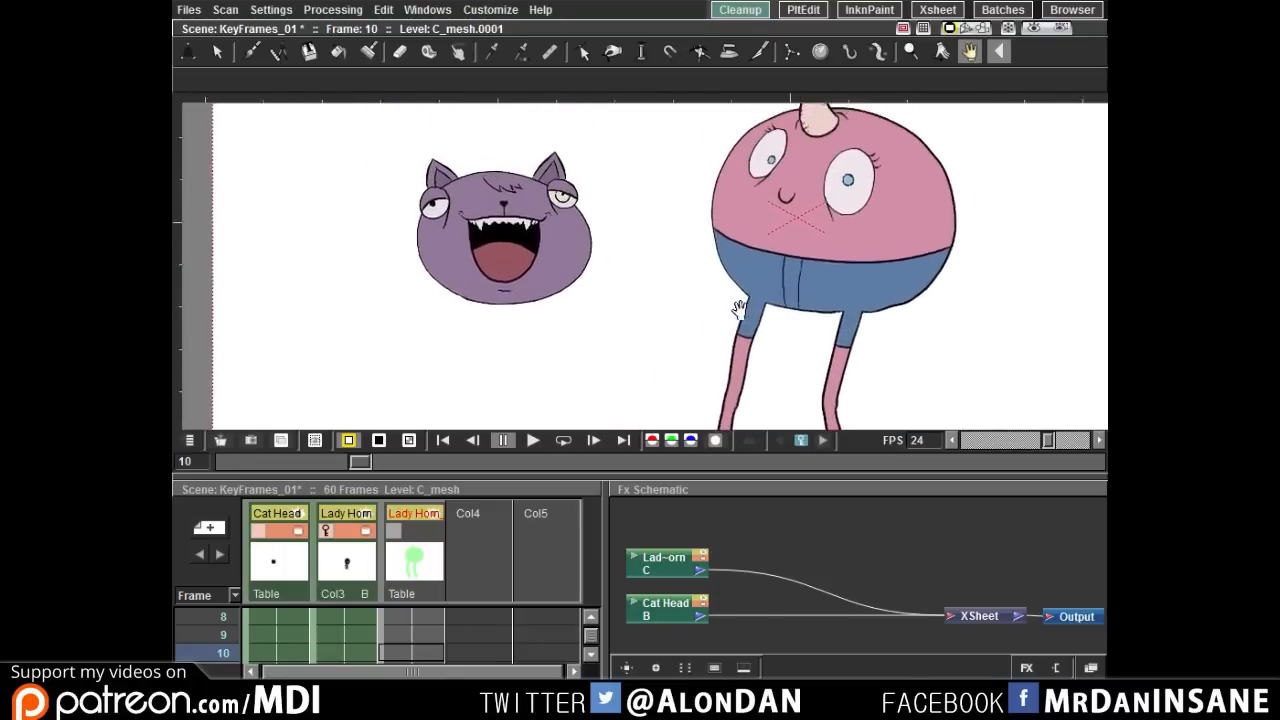
# Select the Animate tool and browse the Position, Rotation, Scale, Shear and Center transform types.
pyautogui.click(189, 52)
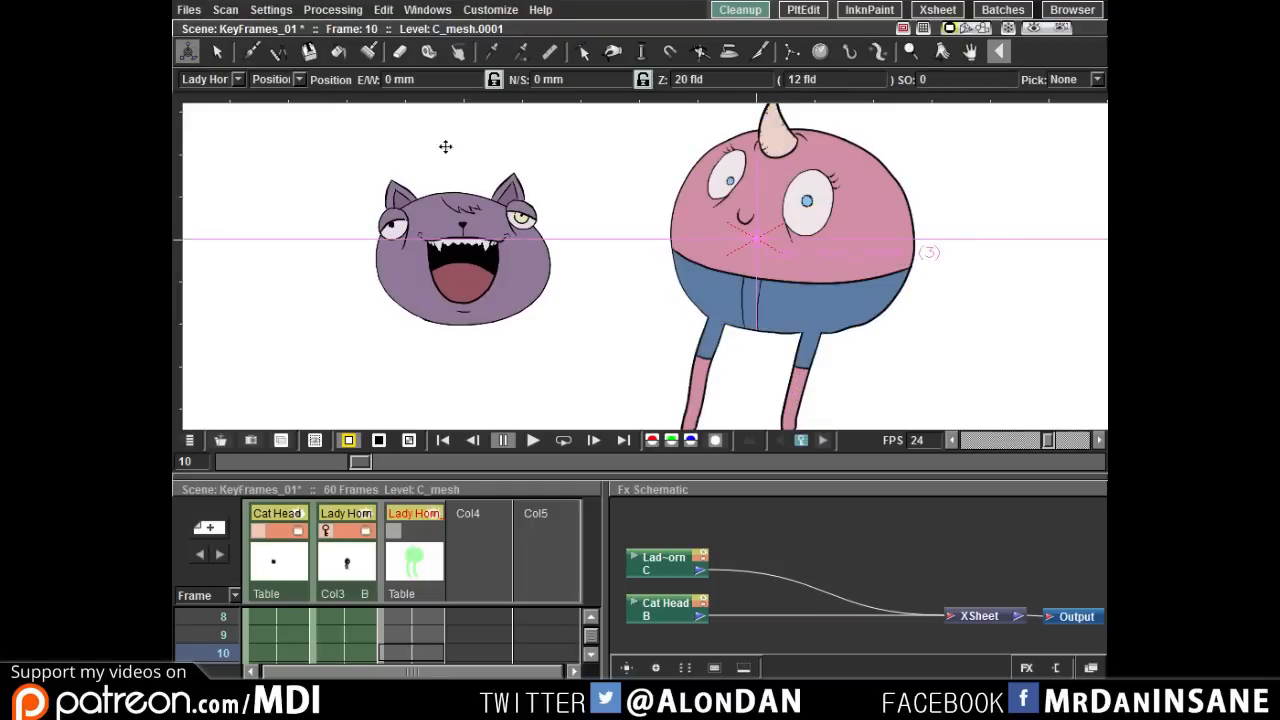
pyautogui.moveTo(688, 234)
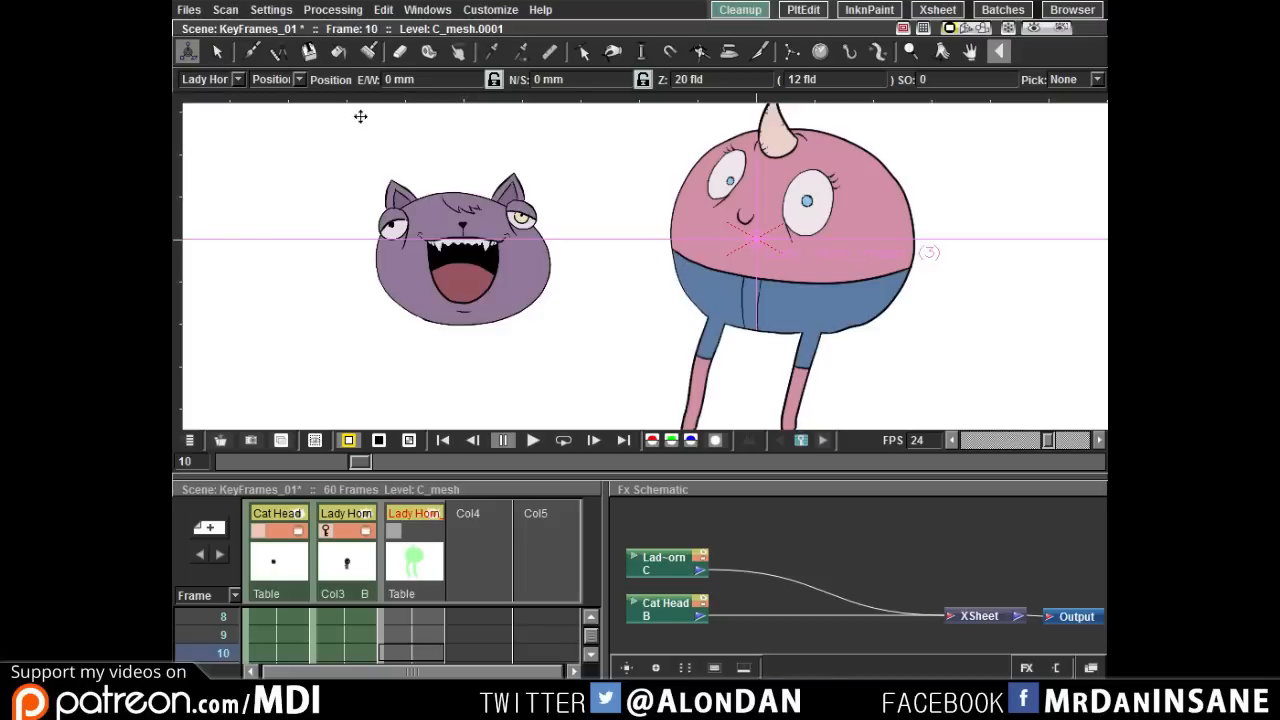
pyautogui.click(298, 79)
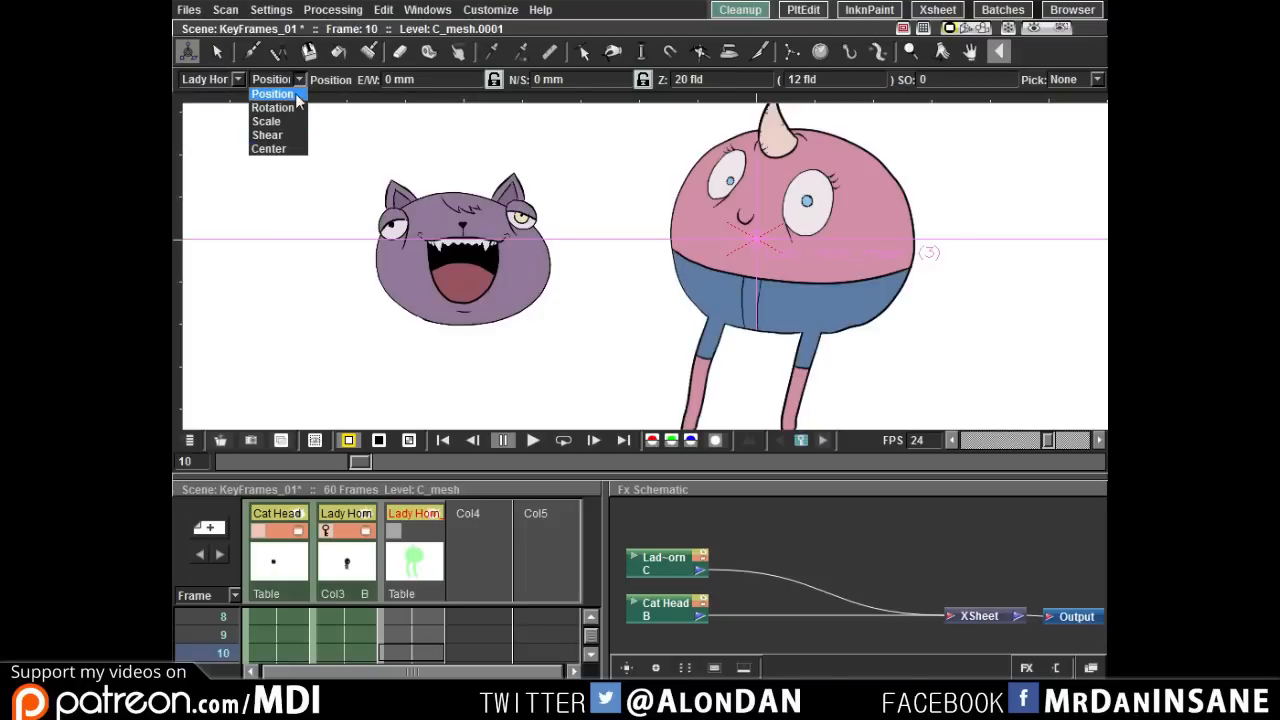
pyautogui.moveTo(272, 107)
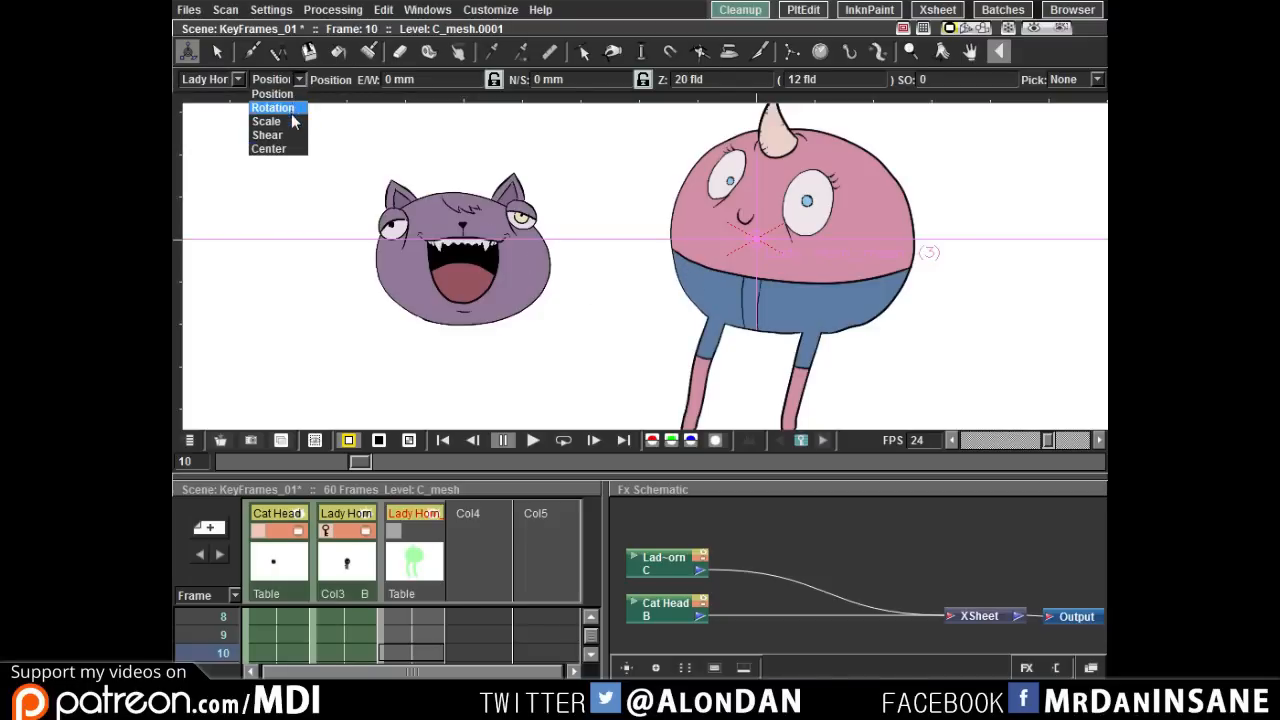
pyautogui.moveTo(268, 148)
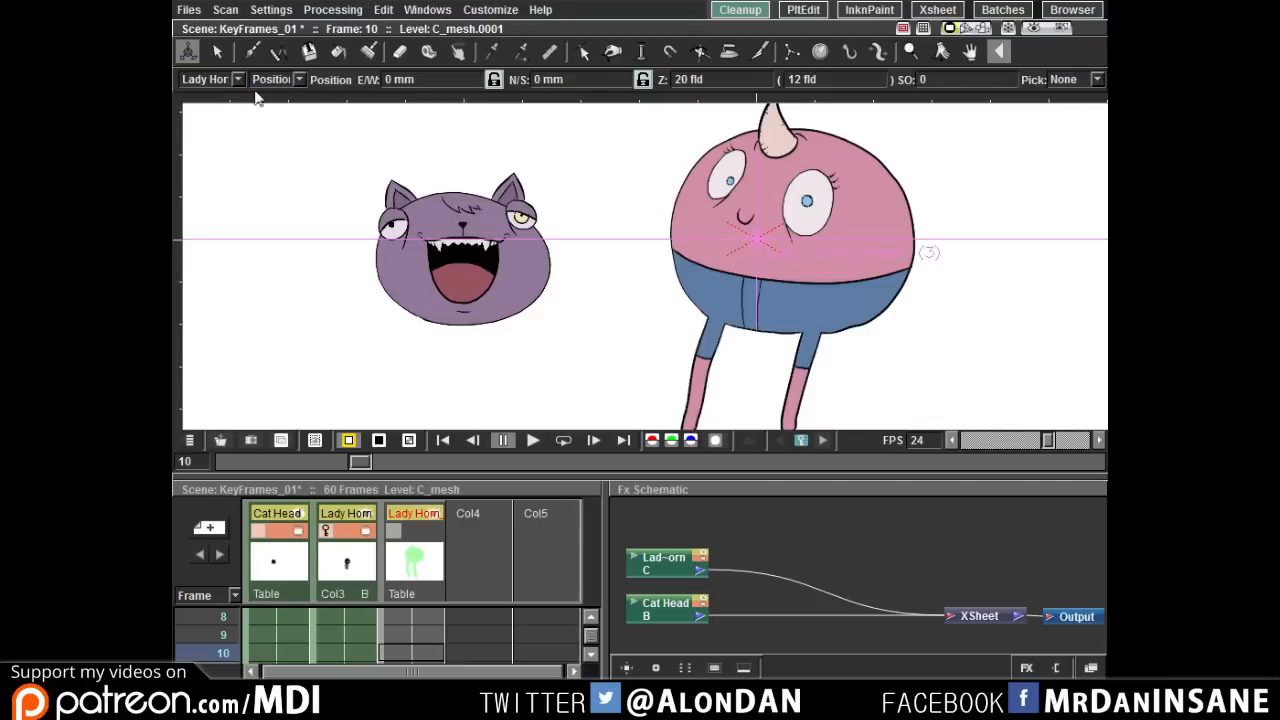
# Choose Cat Head in the Animate tool's object dropdown and review the transform types.
pyautogui.click(210, 79)
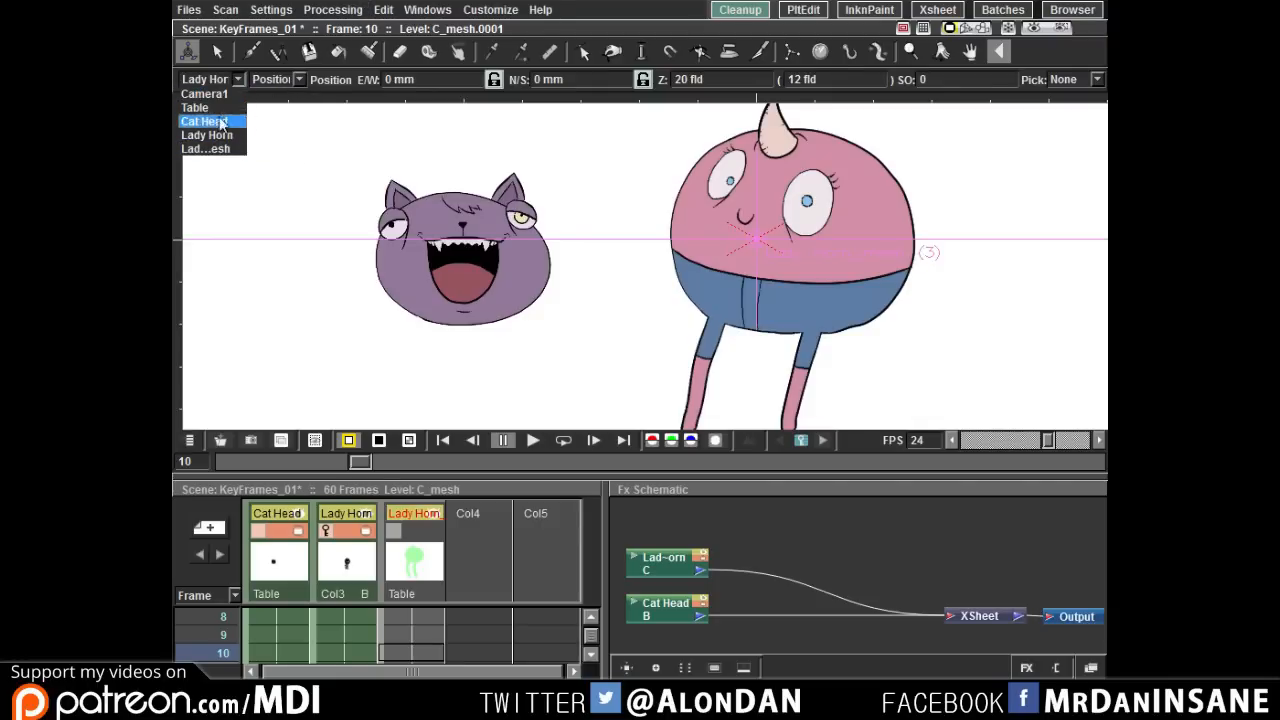
pyautogui.click(205, 121)
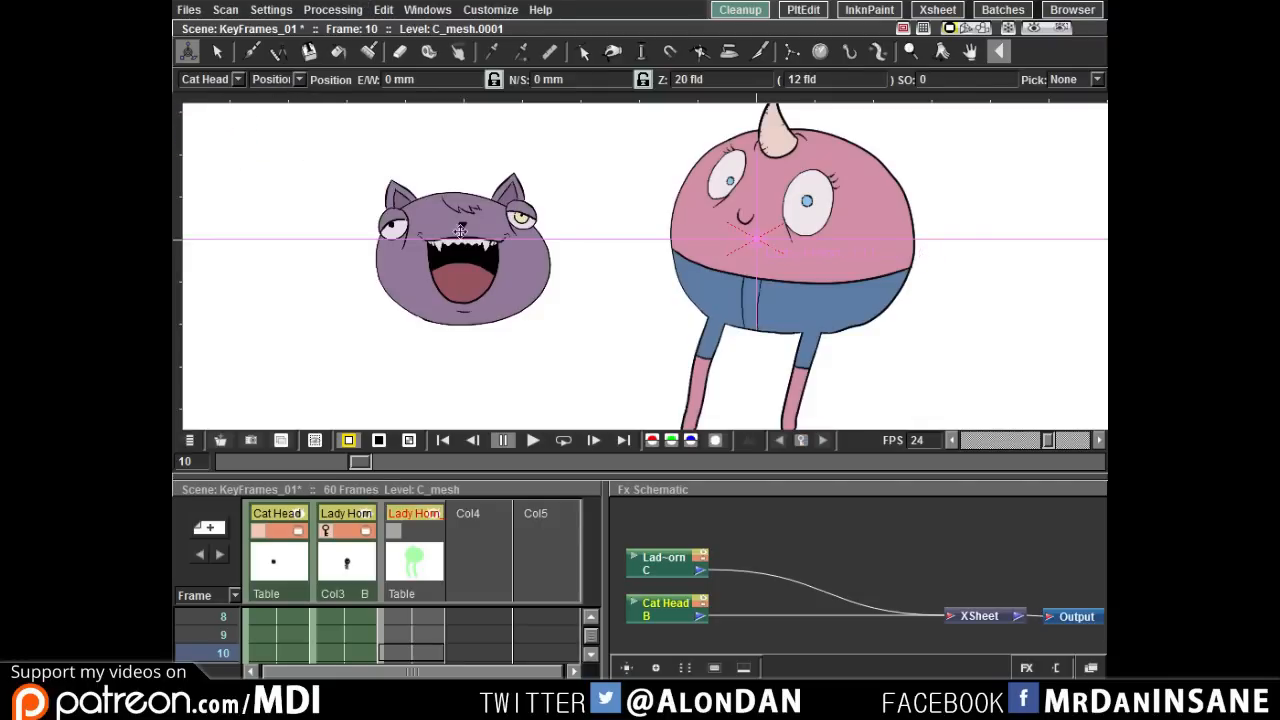
pyautogui.click(205, 79)
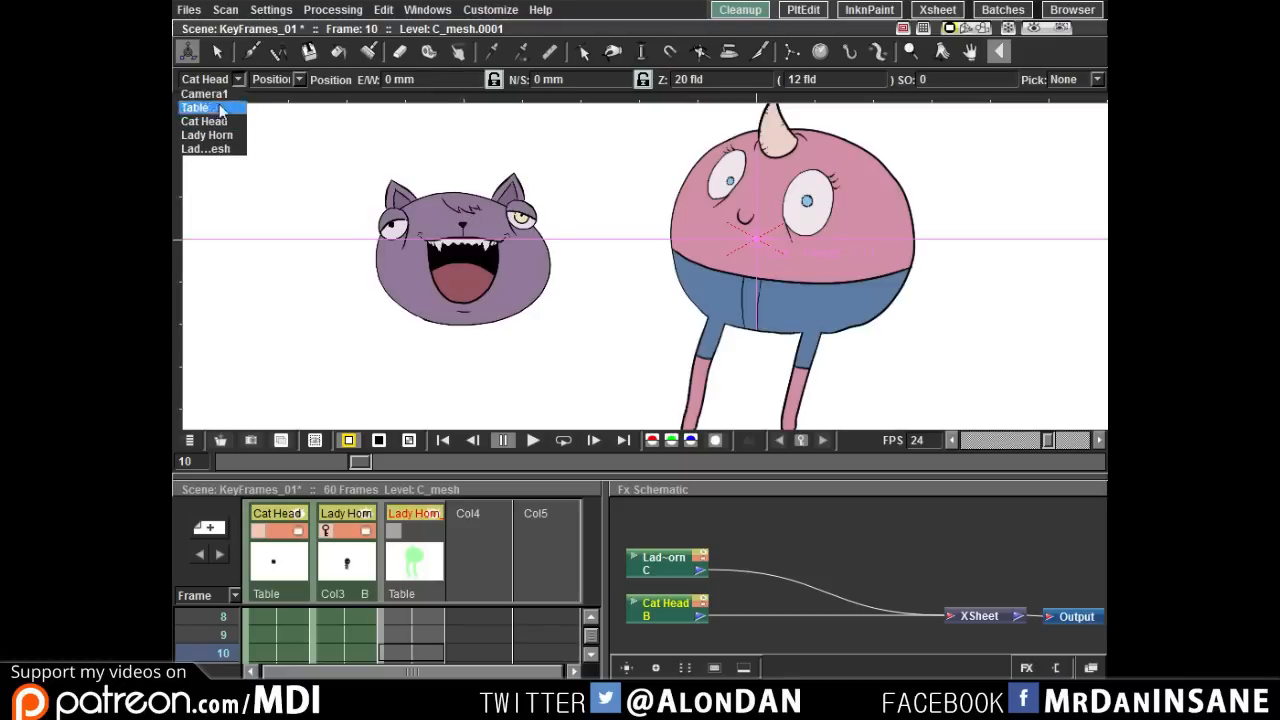
pyautogui.click(207, 134)
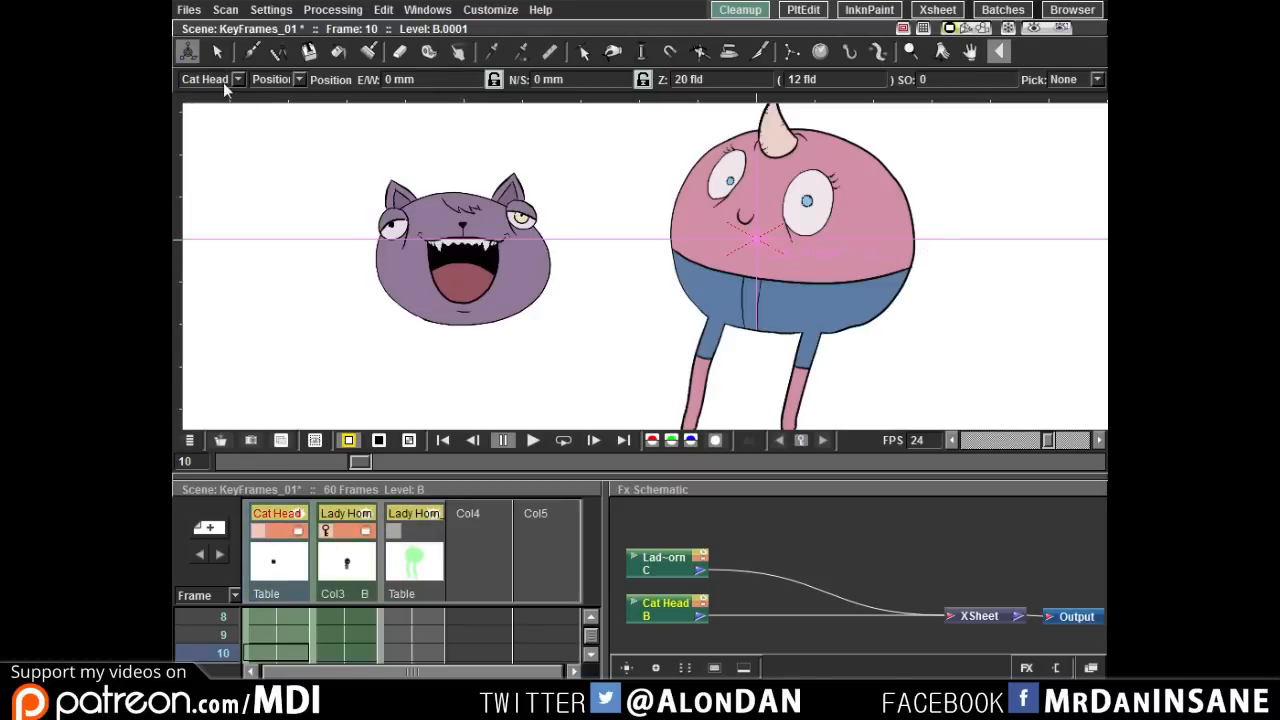
pyautogui.click(299, 79)
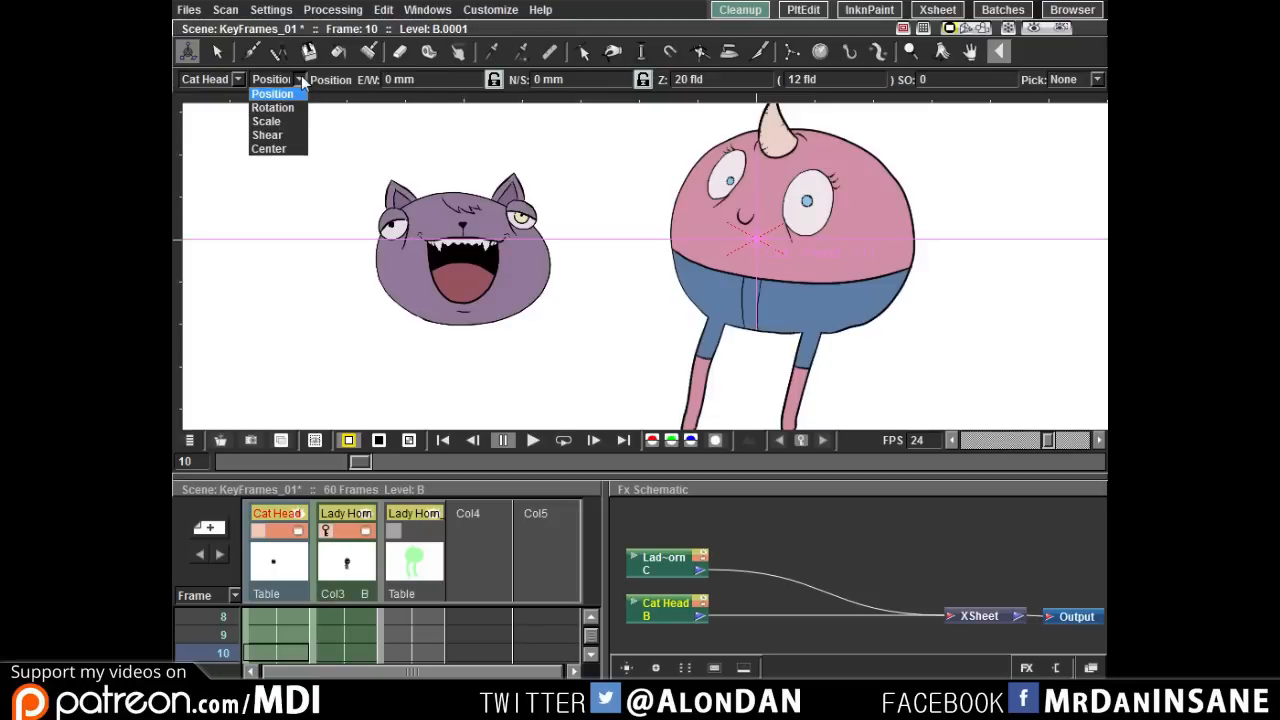
pyautogui.moveTo(269, 148)
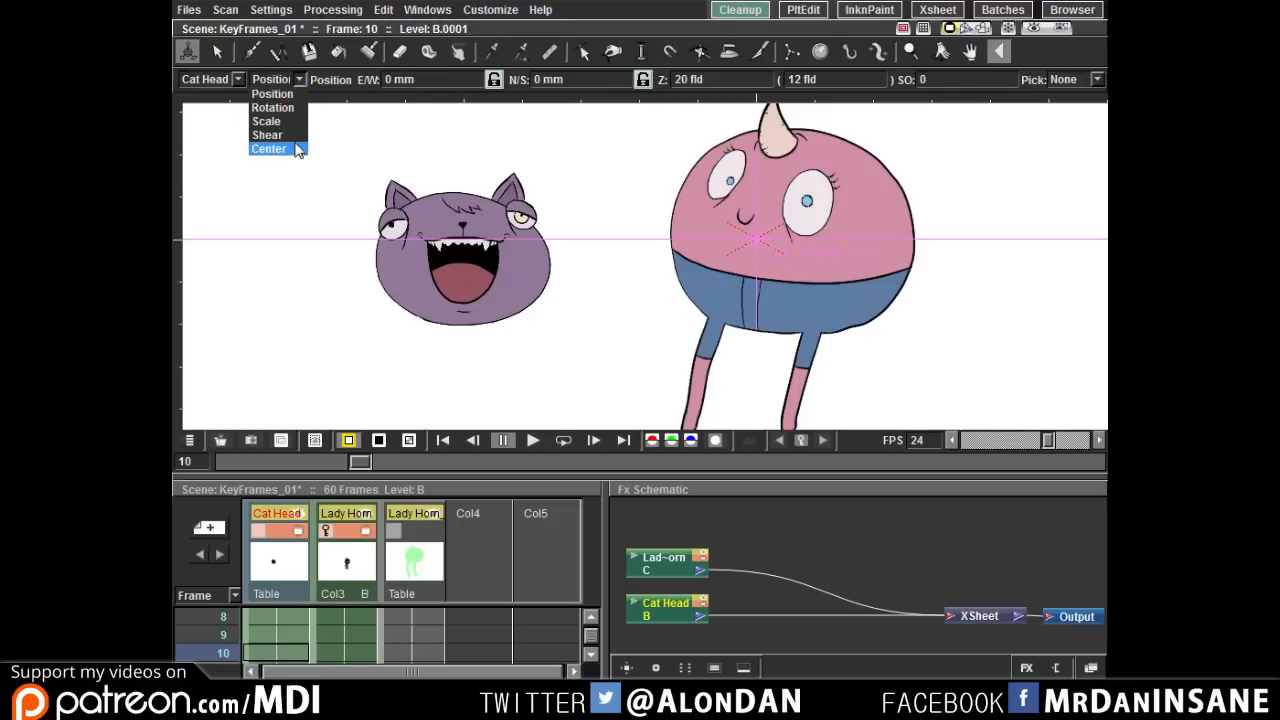
pyautogui.moveTo(287, 156)
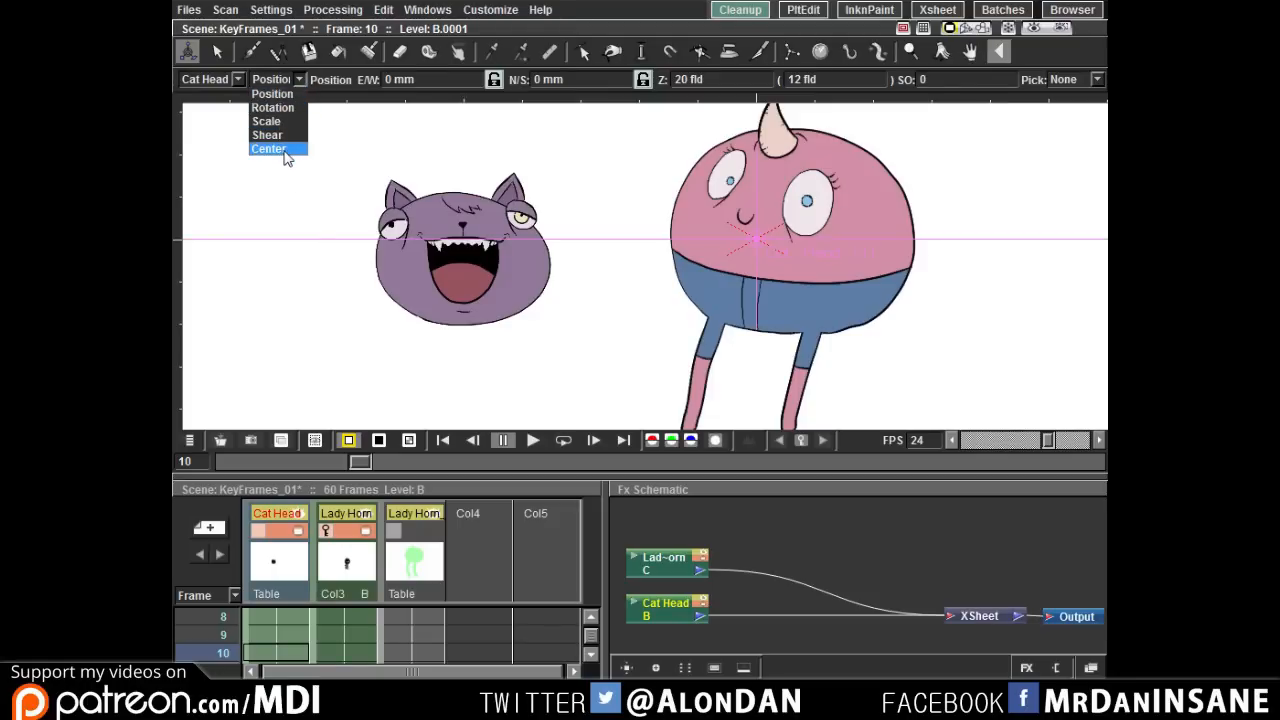
# In Center mode, drag the Cat Head's pivot down to its chin, then switch to Position.
pyautogui.click(268, 148)
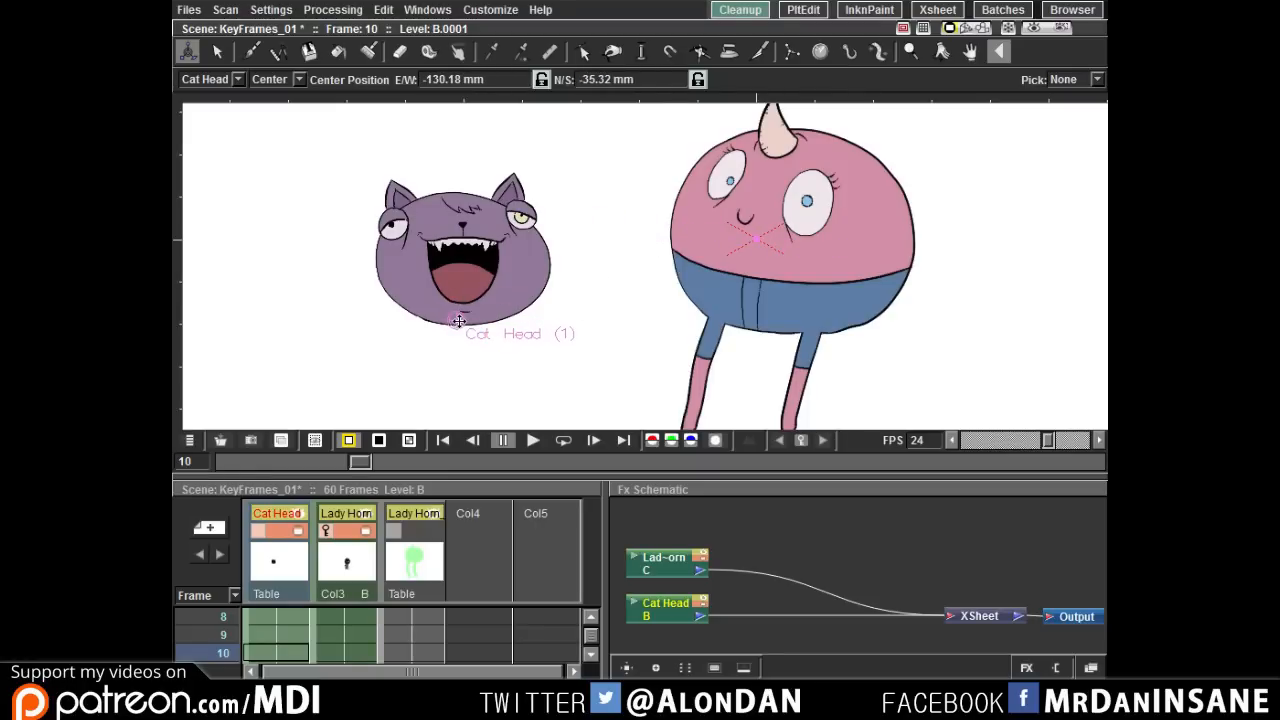
pyautogui.moveTo(458, 321); pyautogui.dragTo(459, 252)
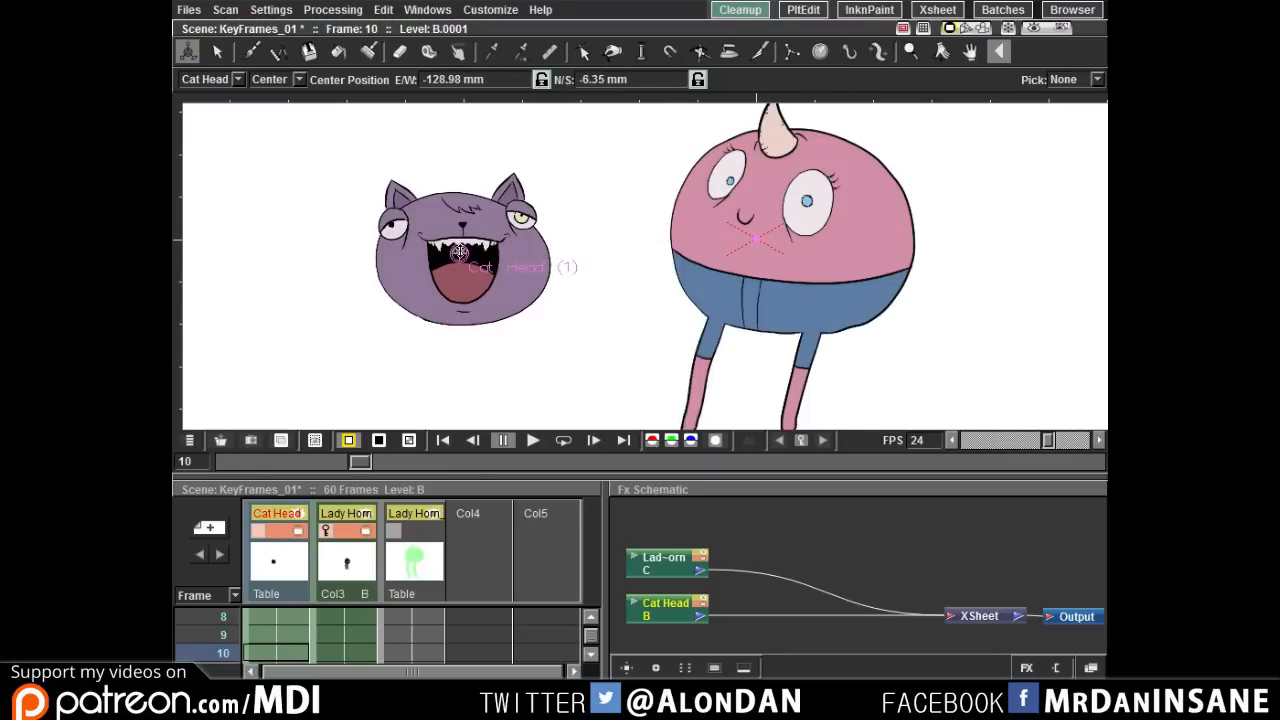
pyautogui.moveTo(458, 252); pyautogui.dragTo(456, 318)
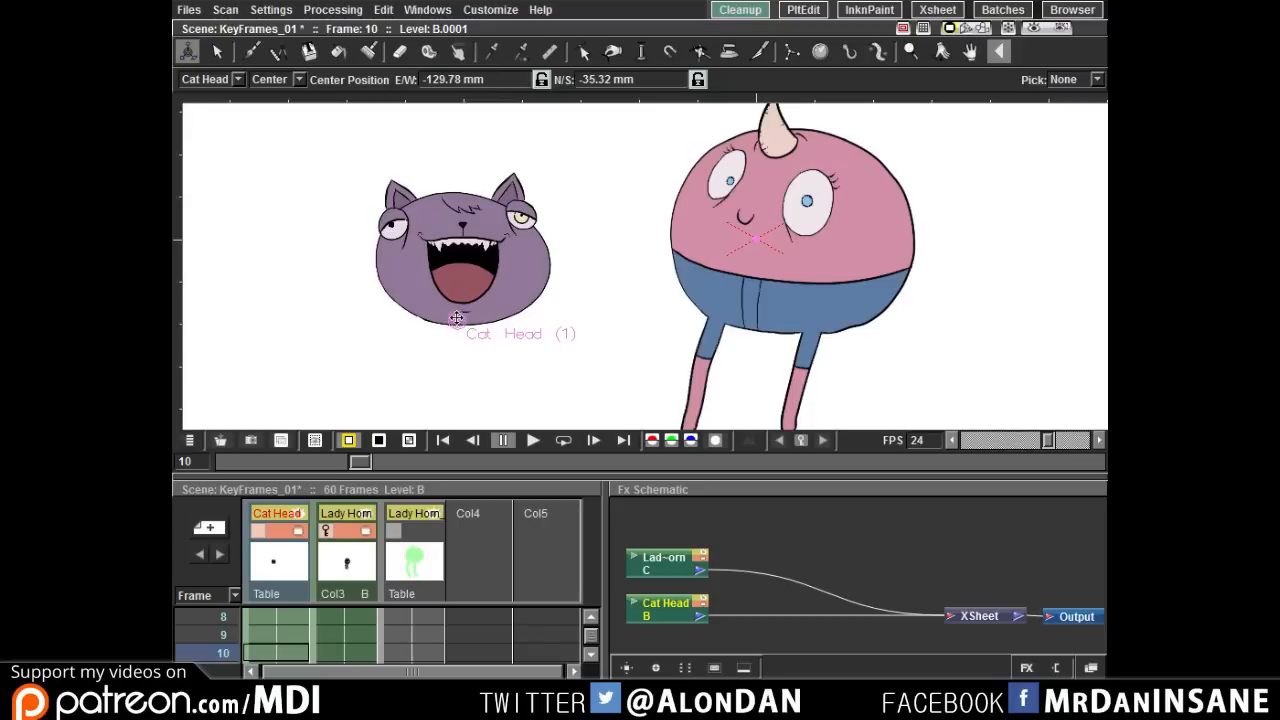
pyautogui.moveTo(315, 82)
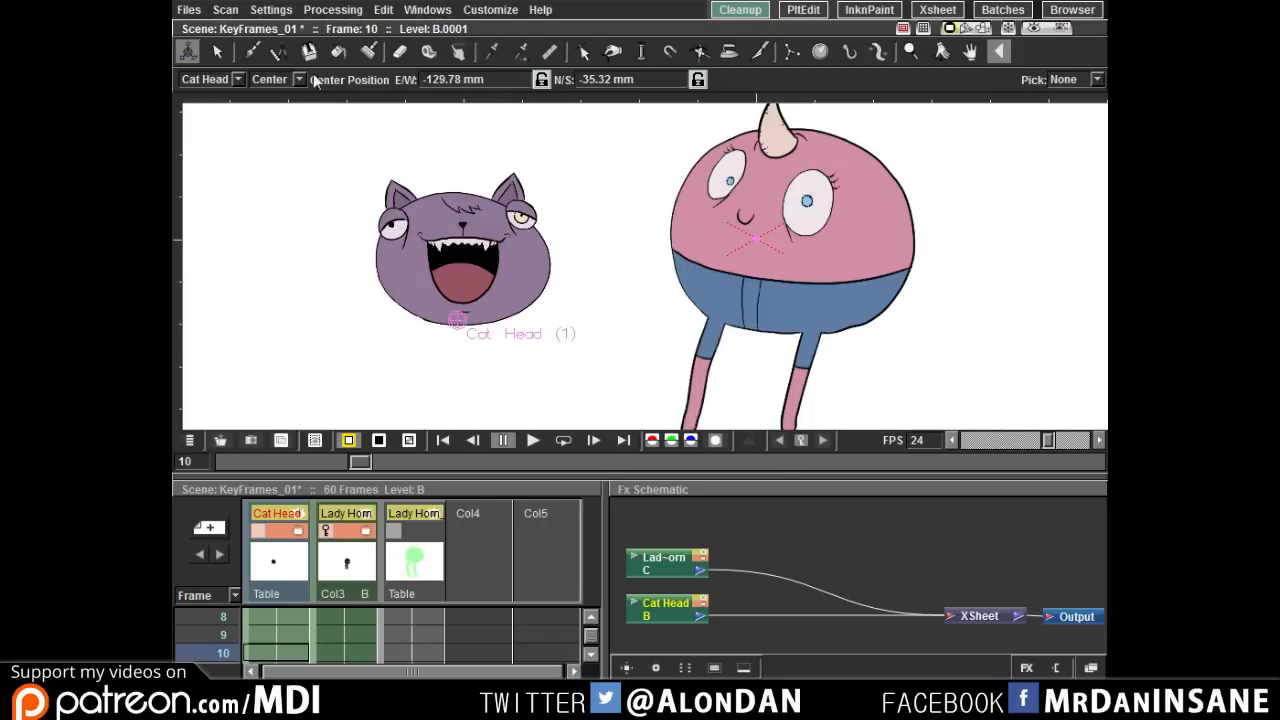
pyautogui.click(275, 79)
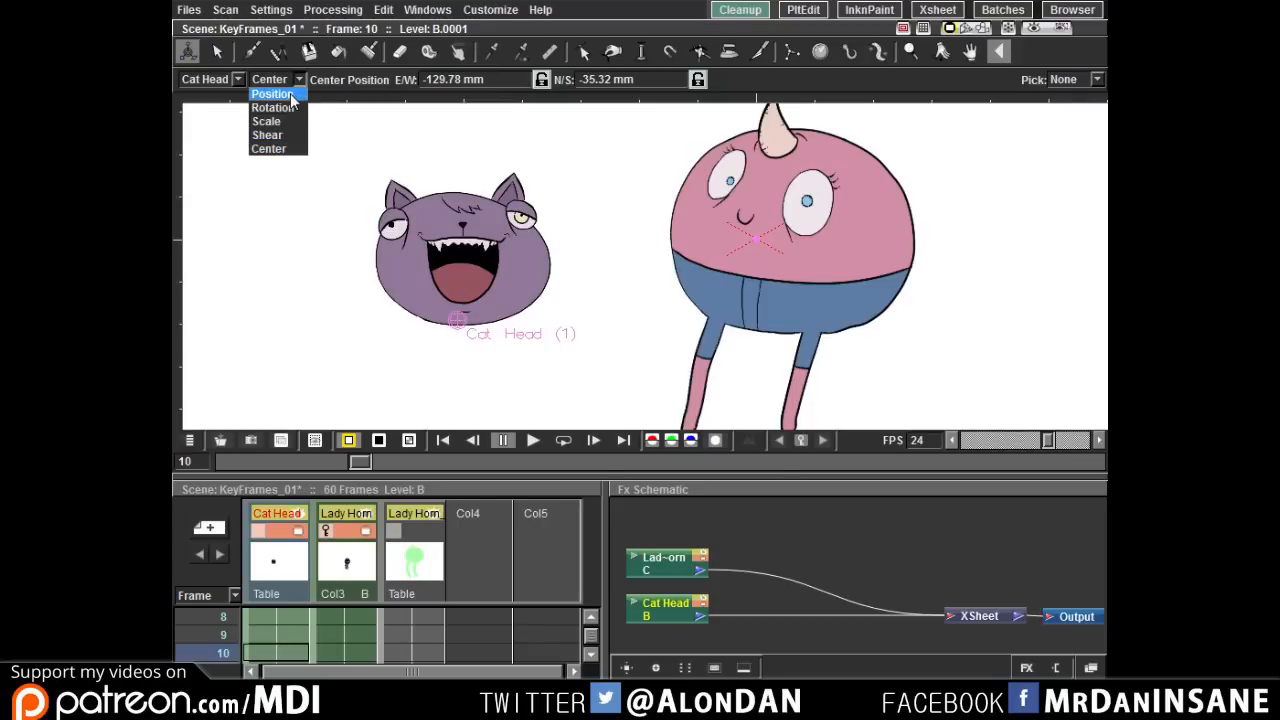
pyautogui.click(271, 93)
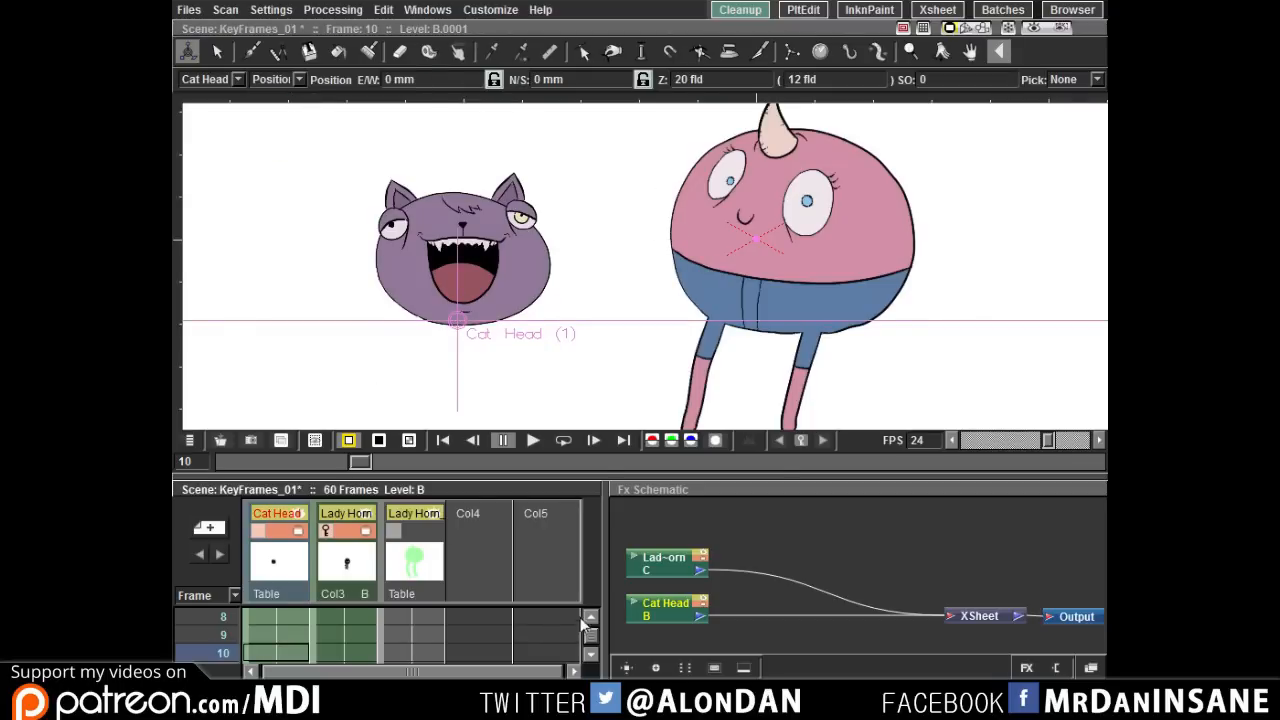
# Zoom the view and tilt the cat head around its chin pivot.
pyautogui.scroll(3)
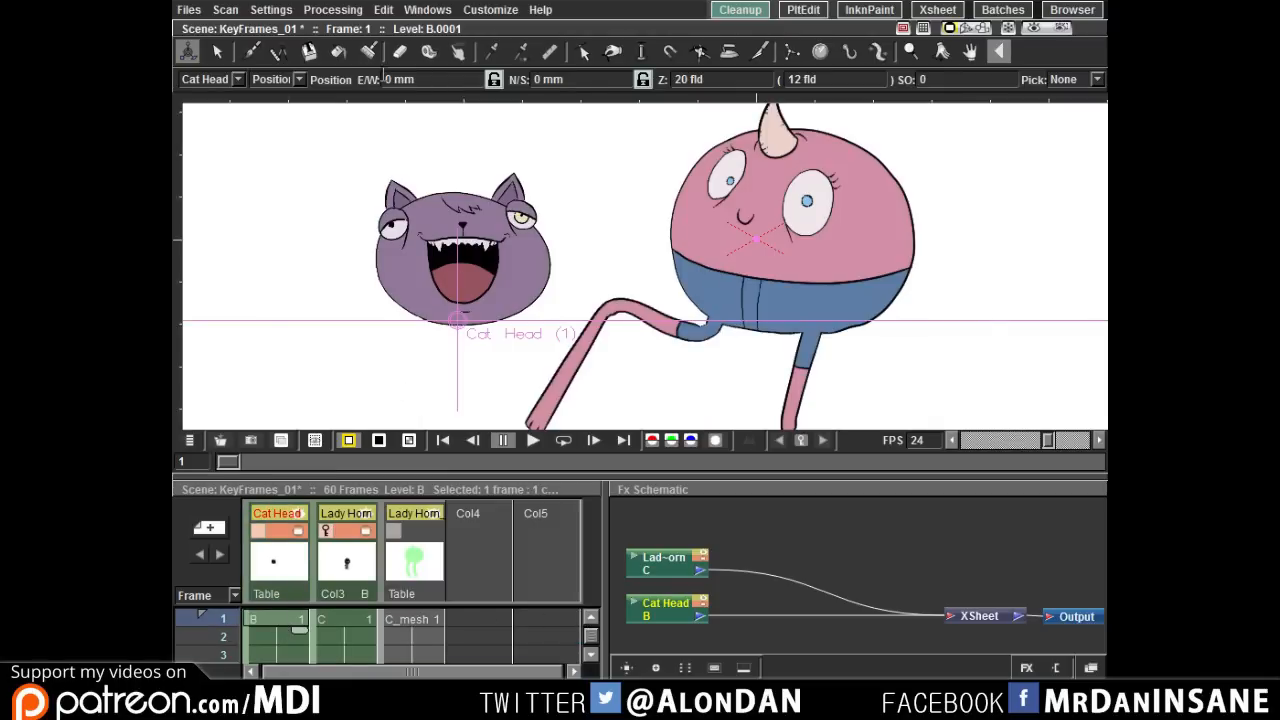
pyautogui.moveTo(628, 220)
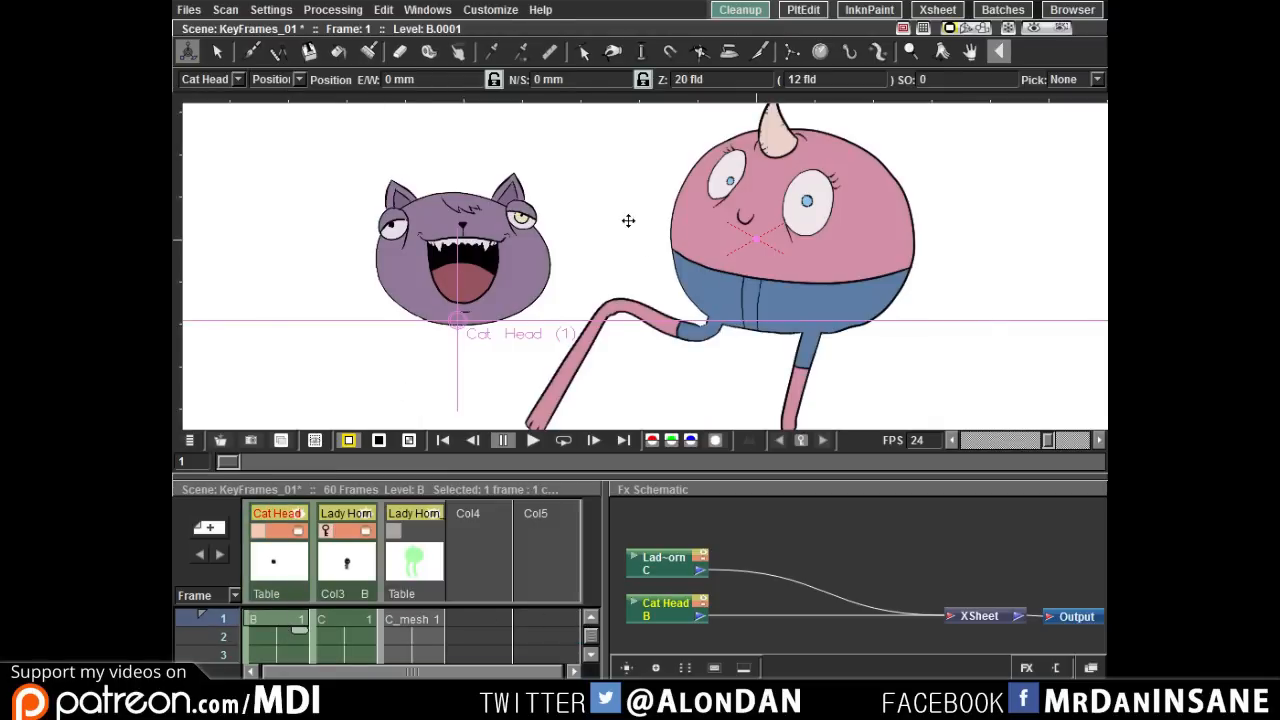
pyautogui.scroll(-3)
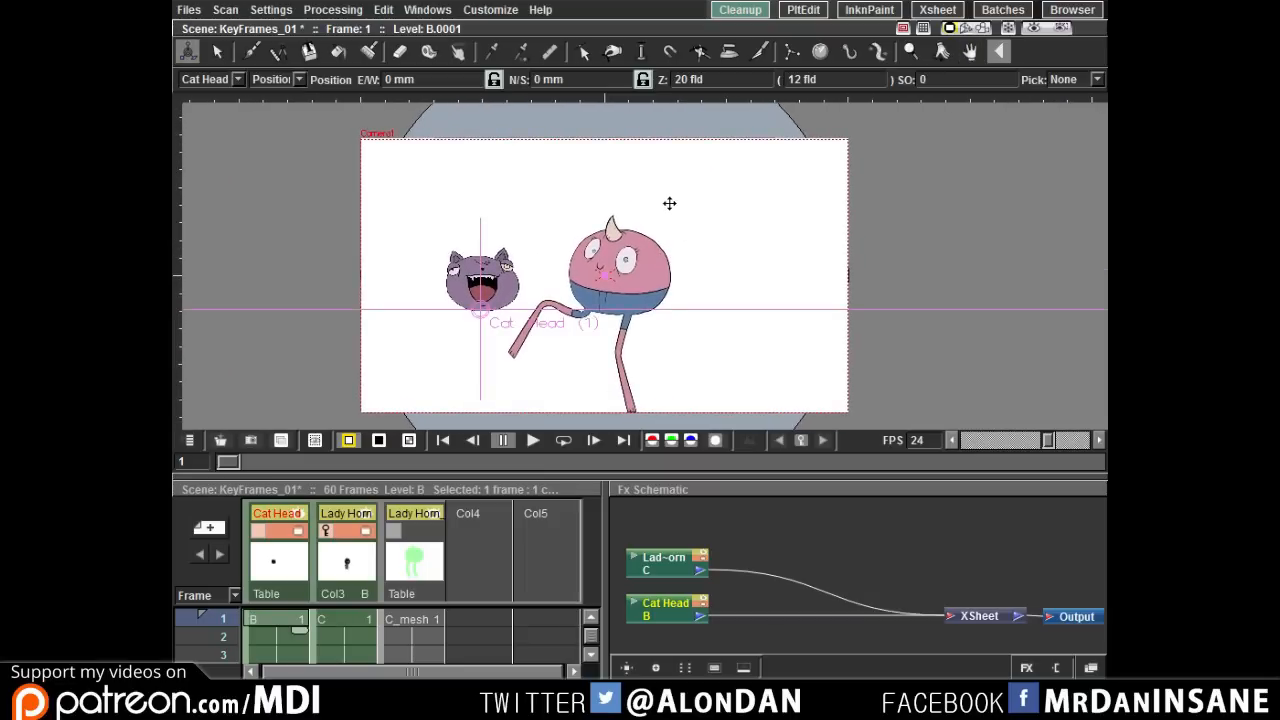
pyautogui.moveTo(591, 198)
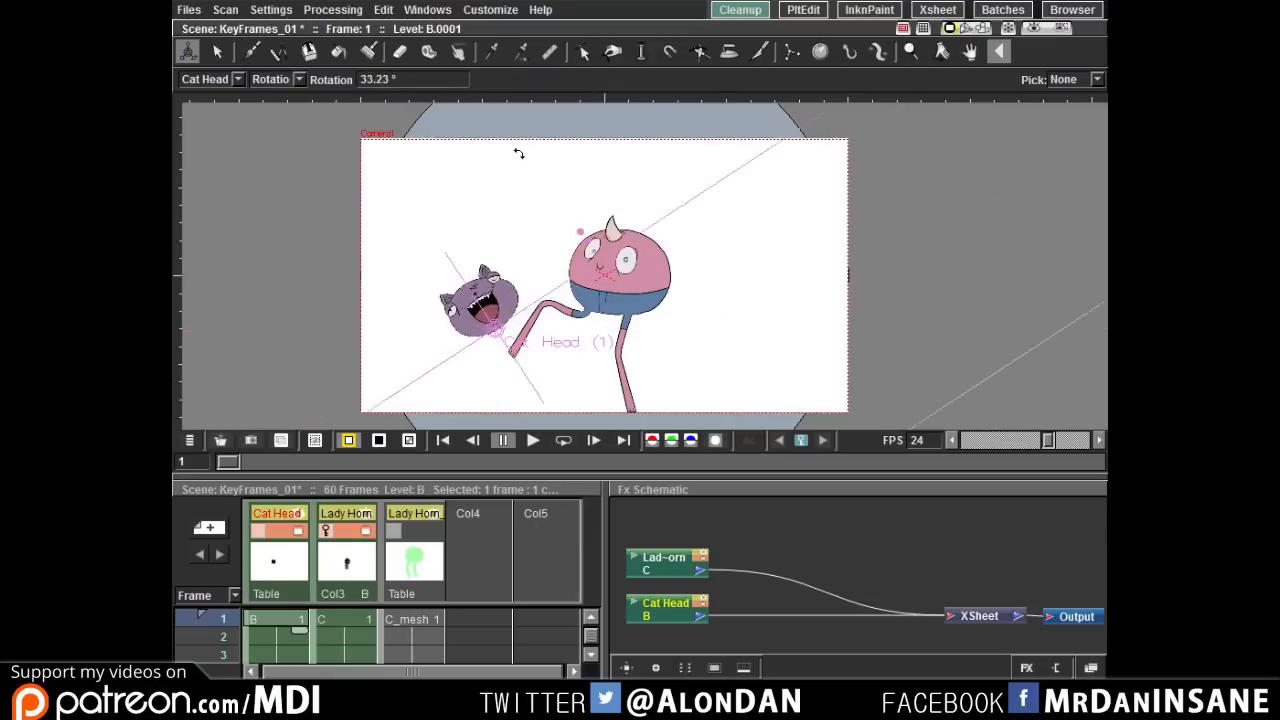
pyautogui.moveTo(518, 153); pyautogui.dragTo(498, 158)
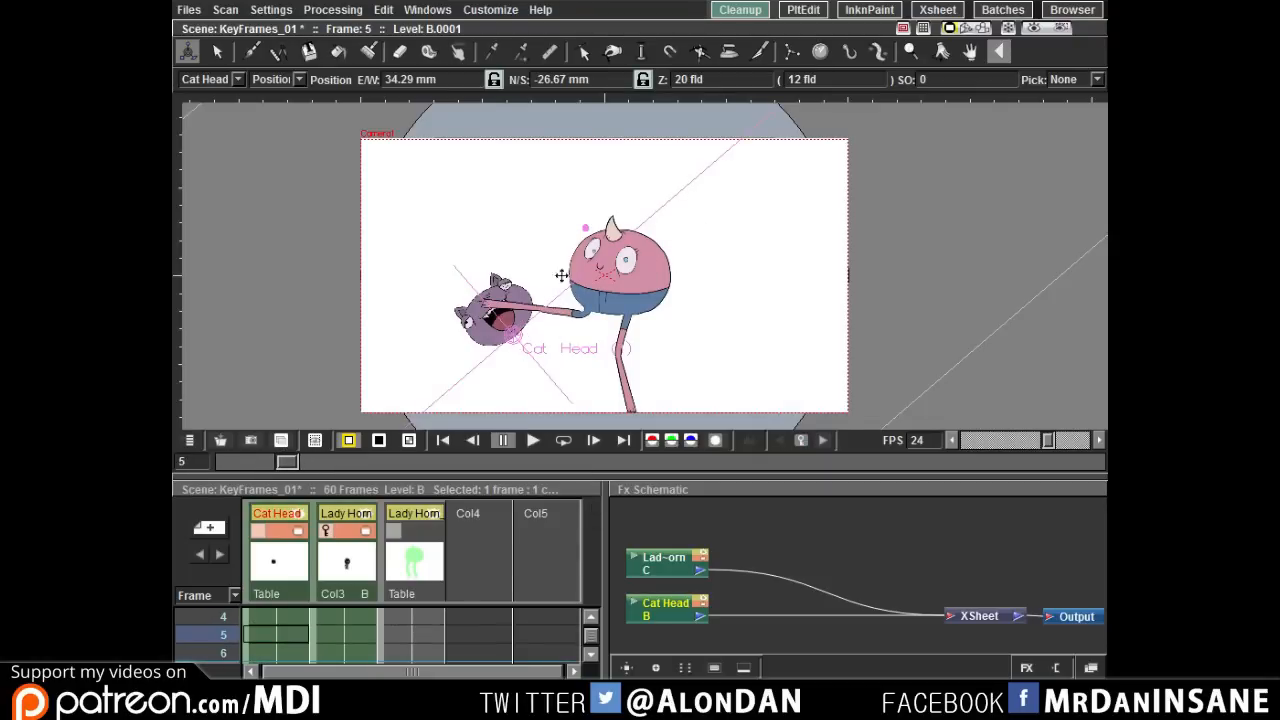
# Set the Animate tool back to Position mode for the cat head's frame 10 pose.
pyautogui.click(299, 79)
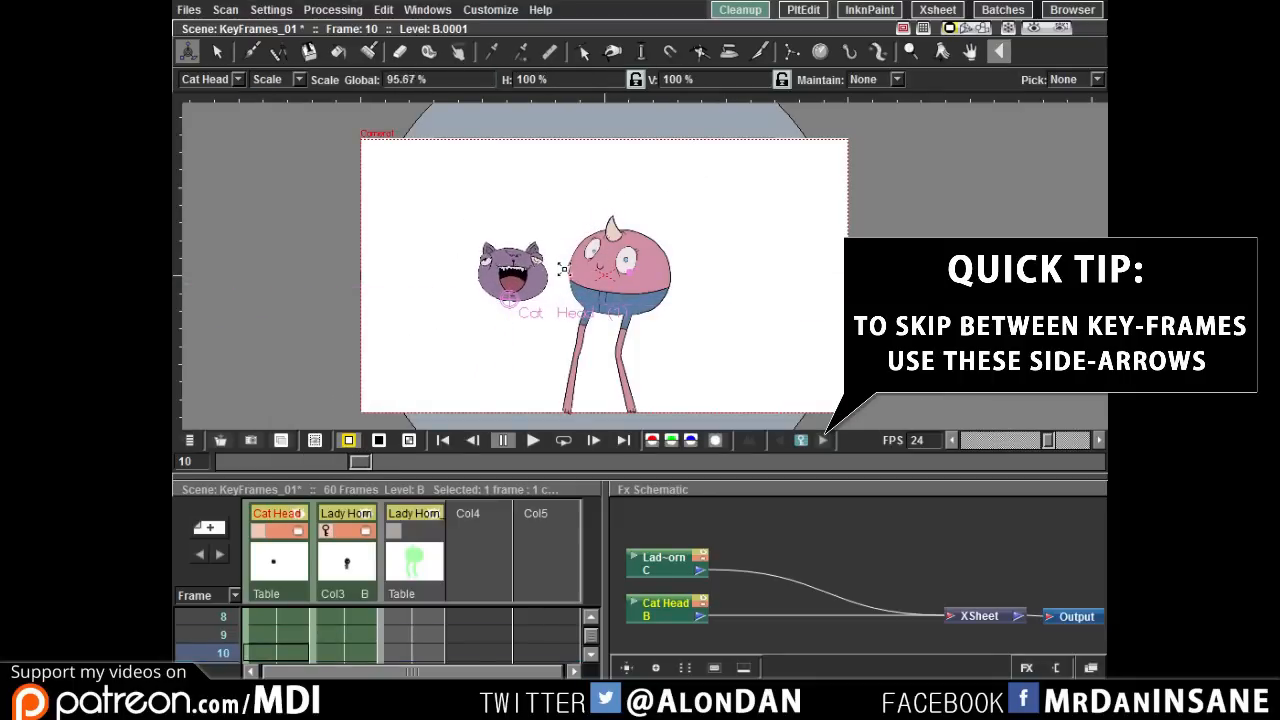
pyautogui.click(270, 79)
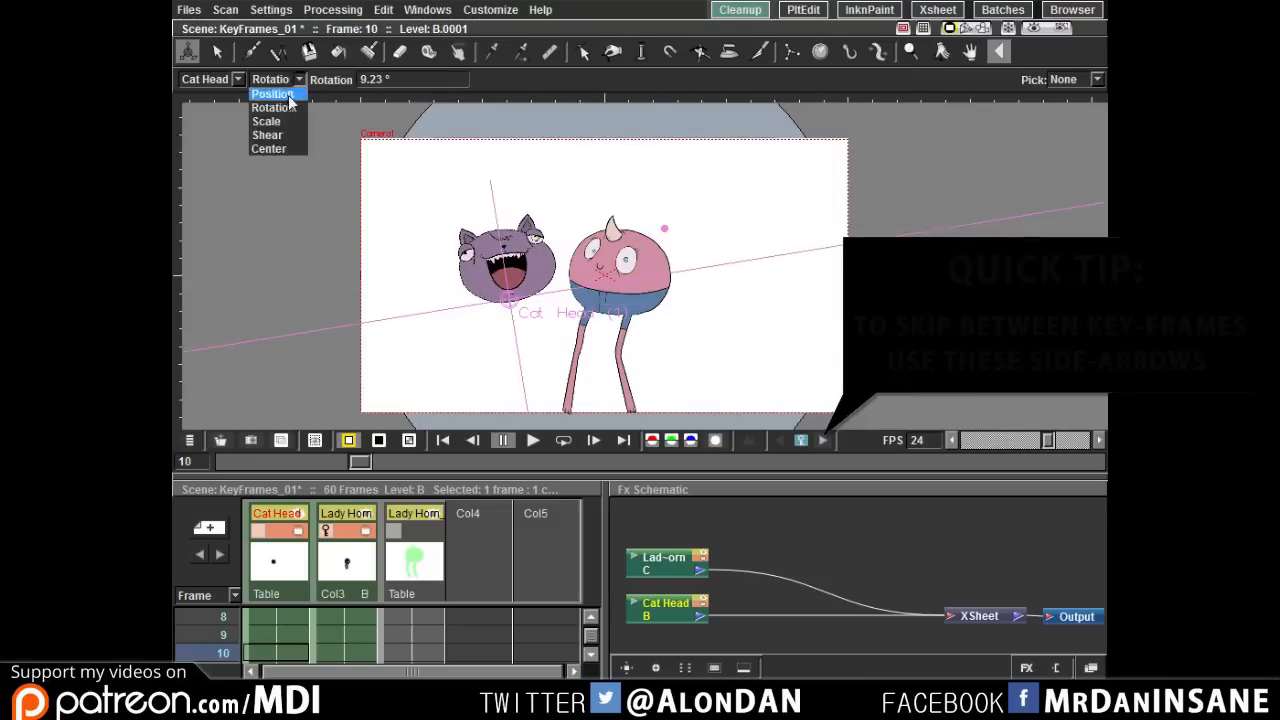
pyautogui.click(272, 93)
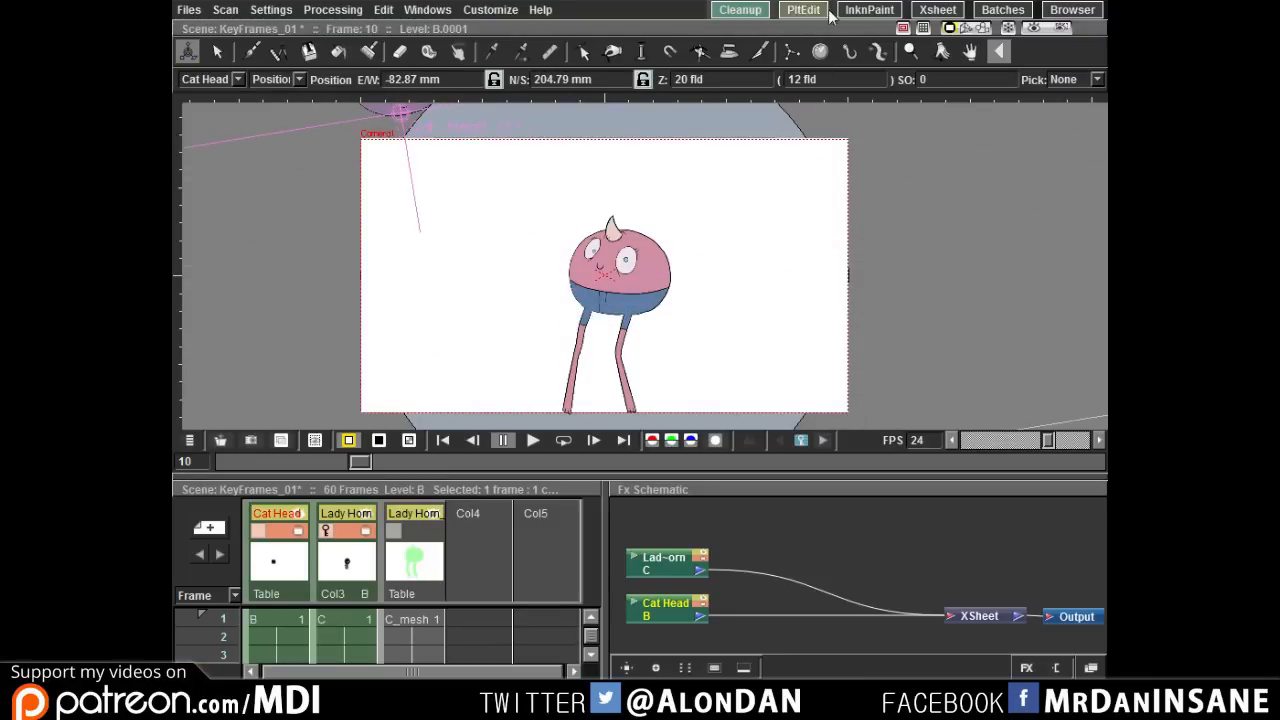
# Play back the cat-head animation loop in the viewer, then pause it.
pyautogui.click(936, 9)
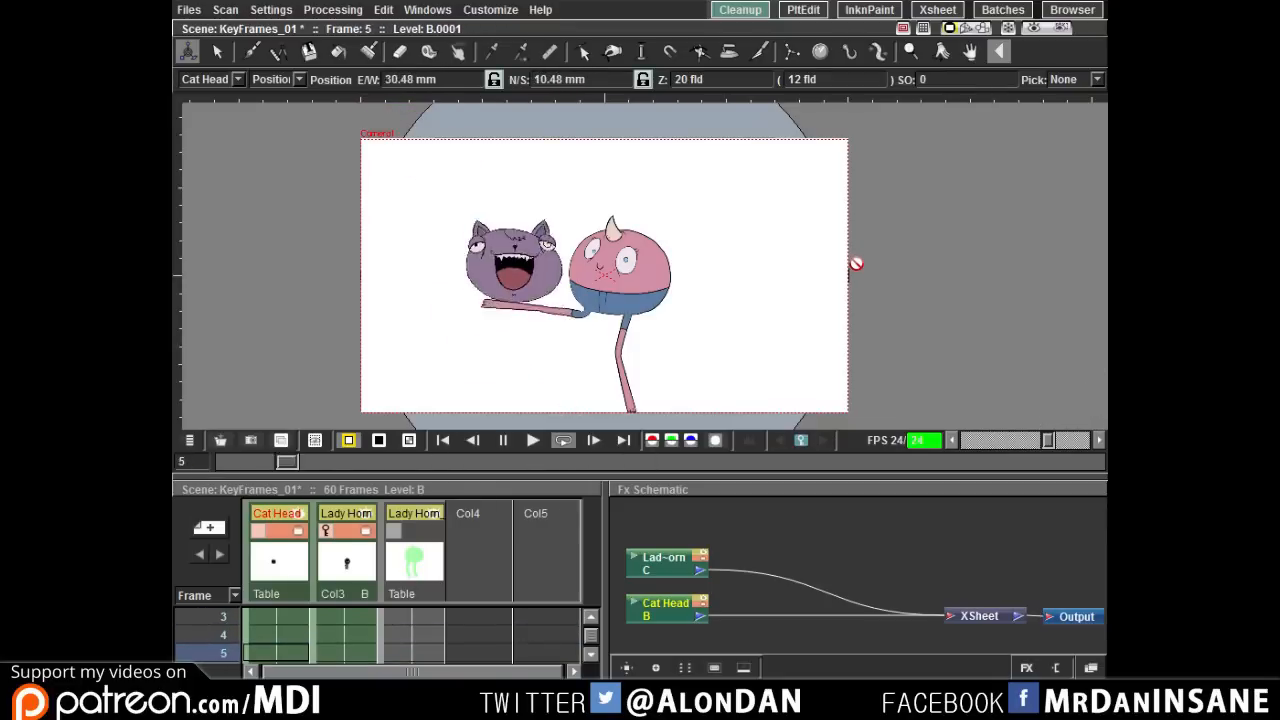
pyautogui.click(532, 440)
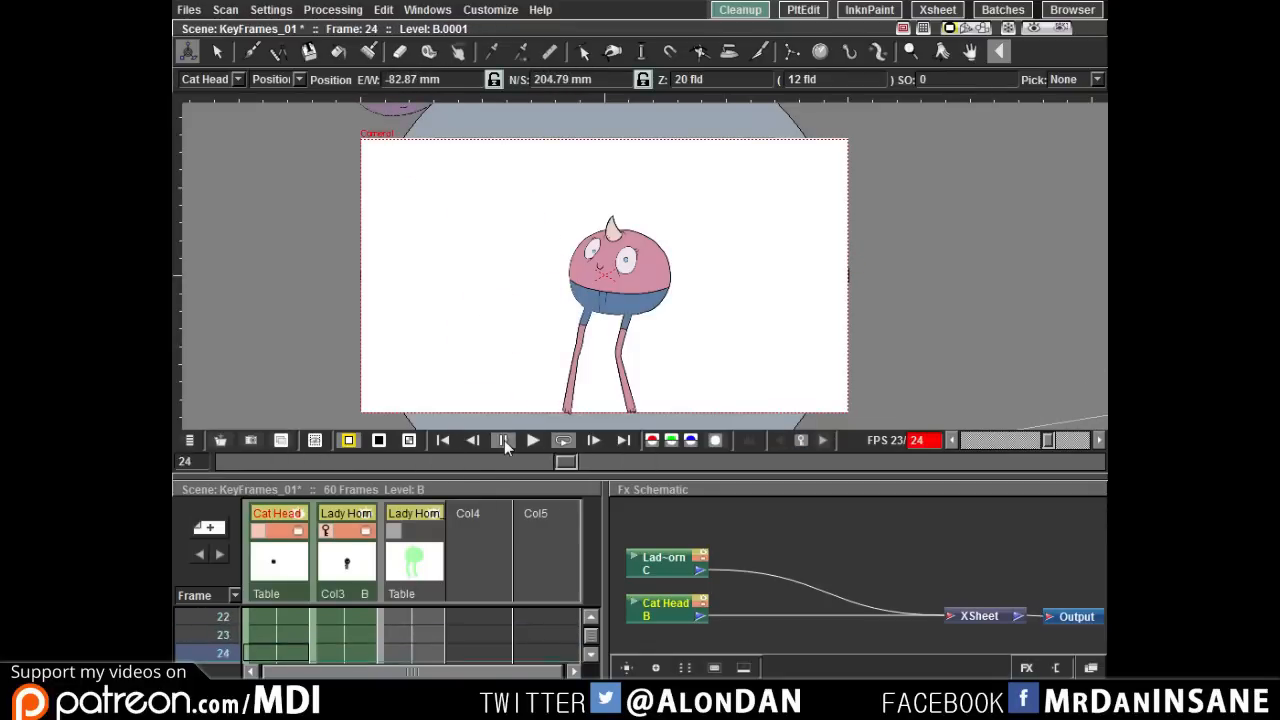
pyautogui.click(503, 440)
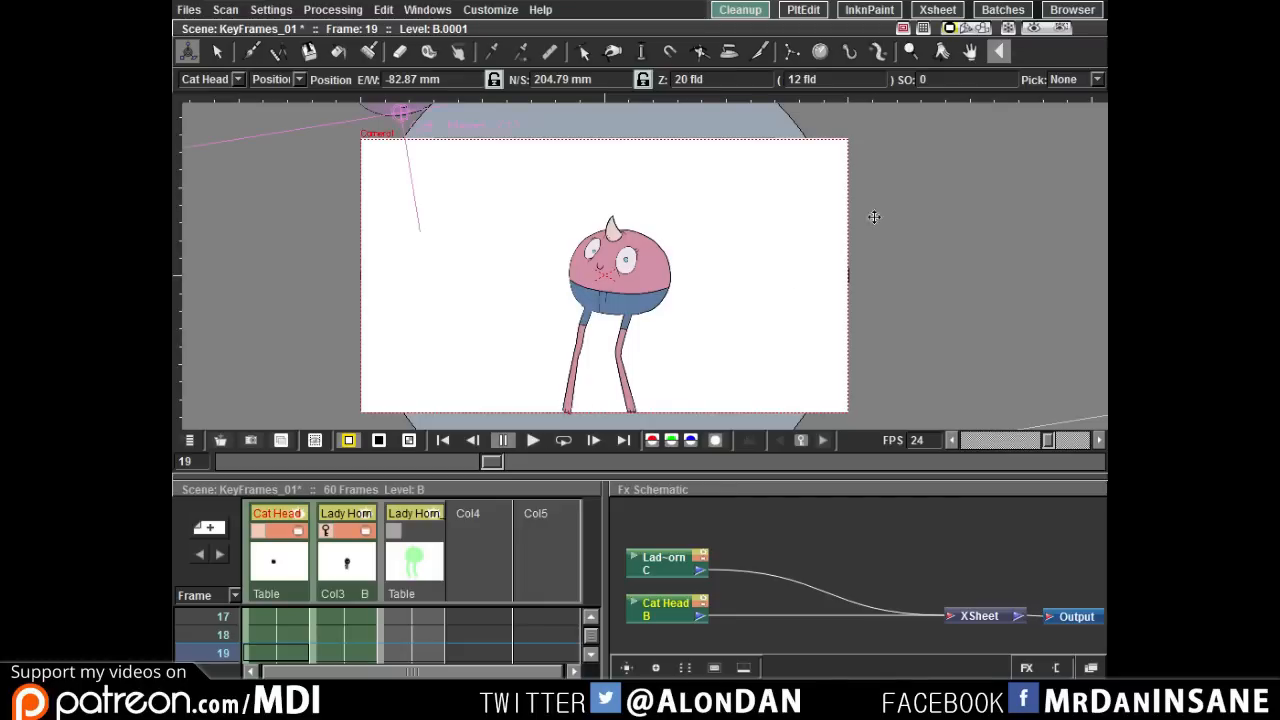
pyautogui.moveTo(879, 265)
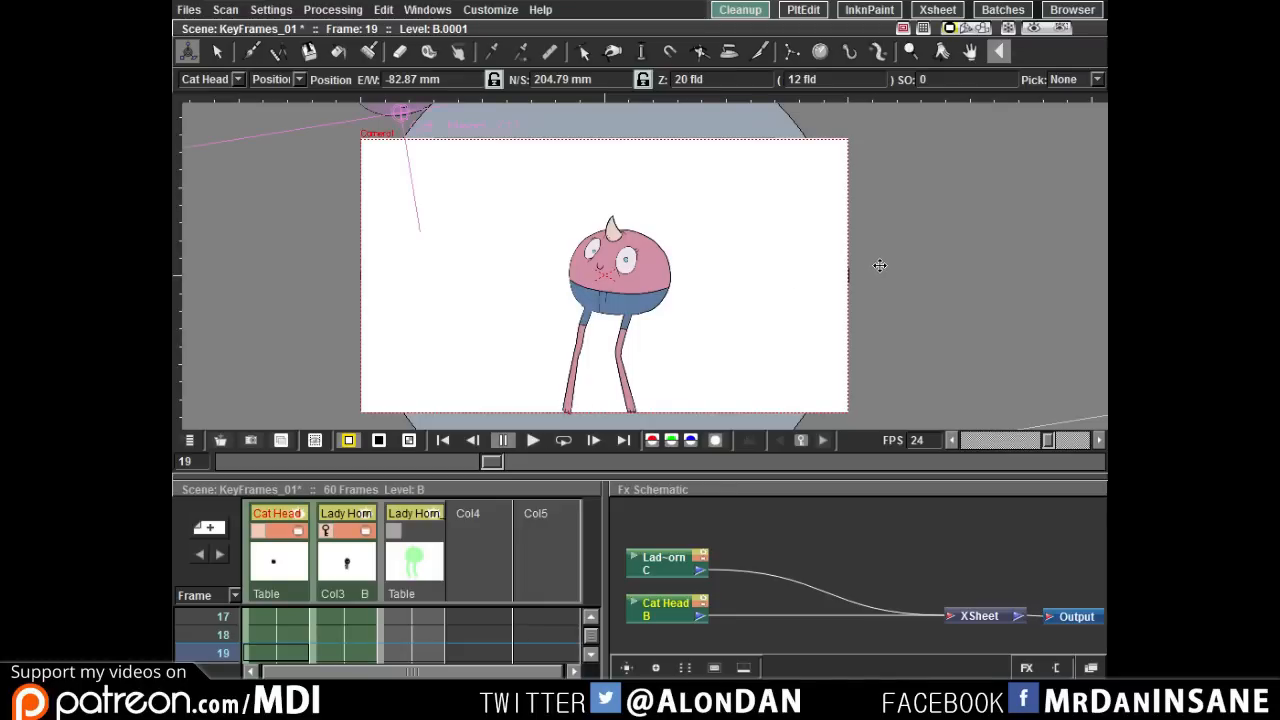